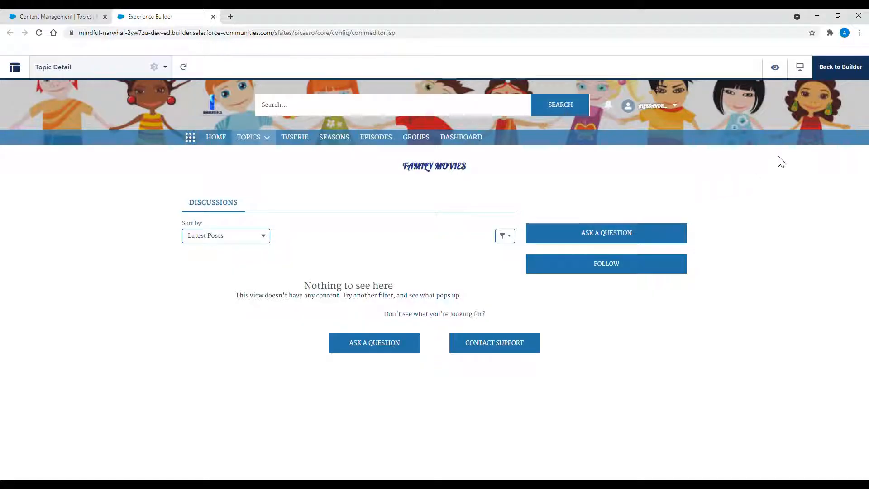
mouse_move(320, 442)
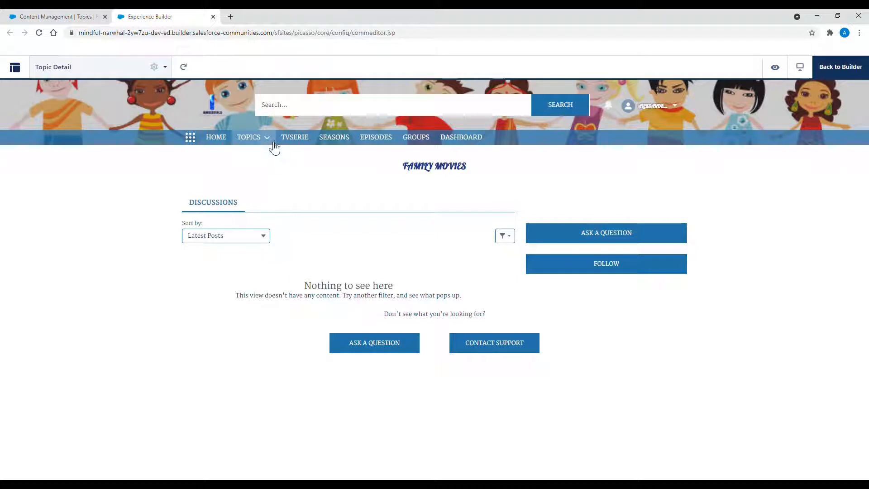
- Show the empty subtopic list of Family Movies under Navigational Topics and begin a new subtopic name
left_click(249, 137)
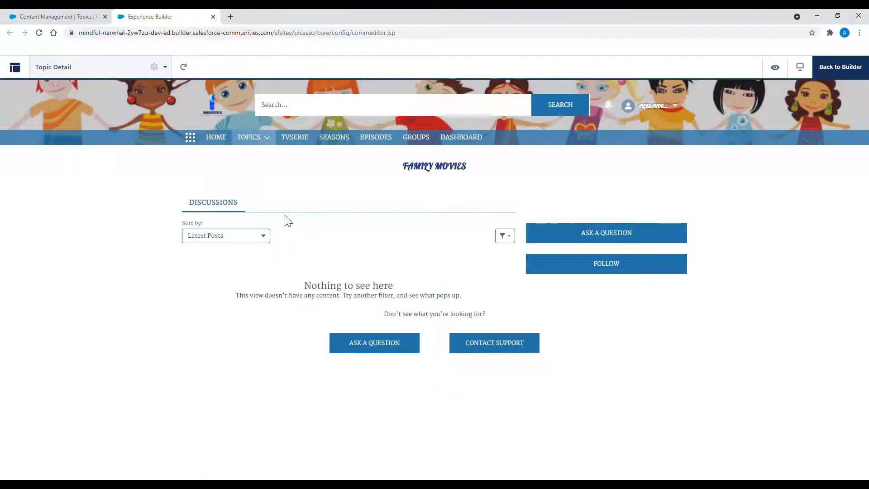
left_click(53, 17)
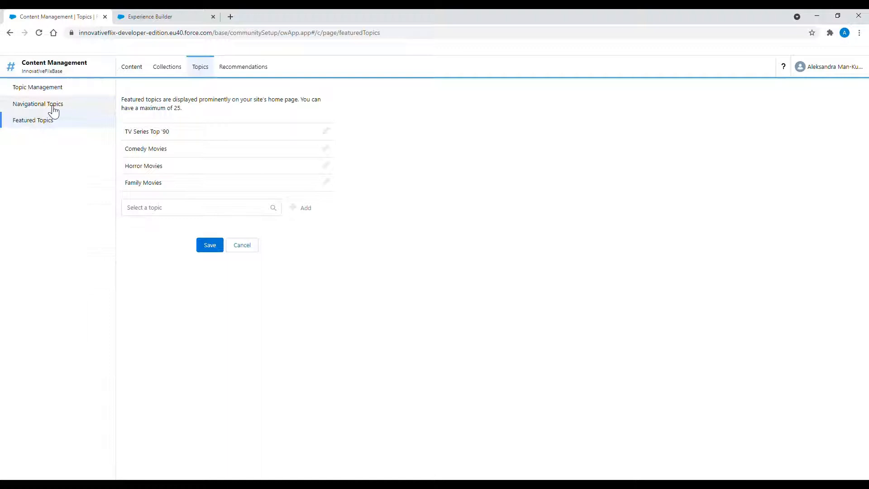
left_click(38, 103)
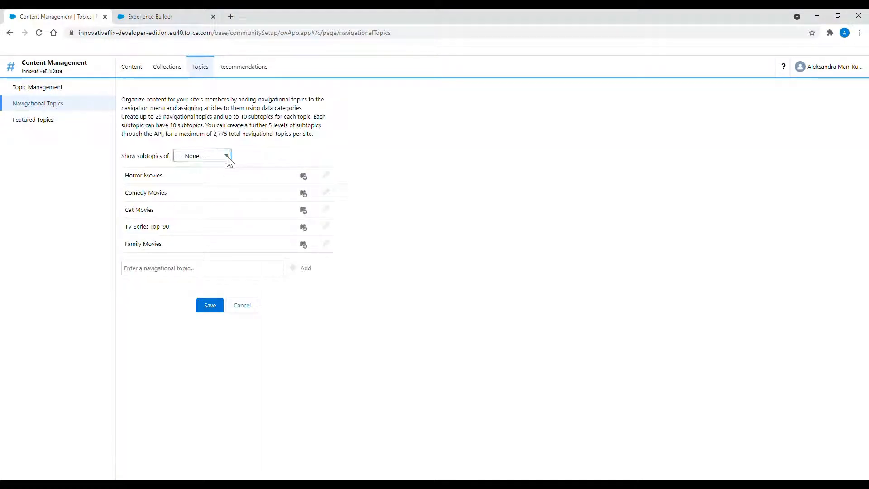
left_click(201, 155)
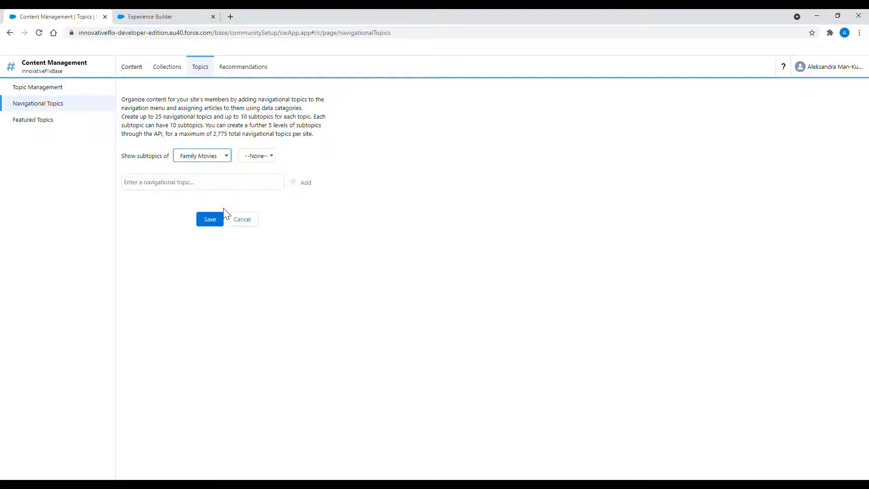
left_click(202, 182)
type("Movies f")
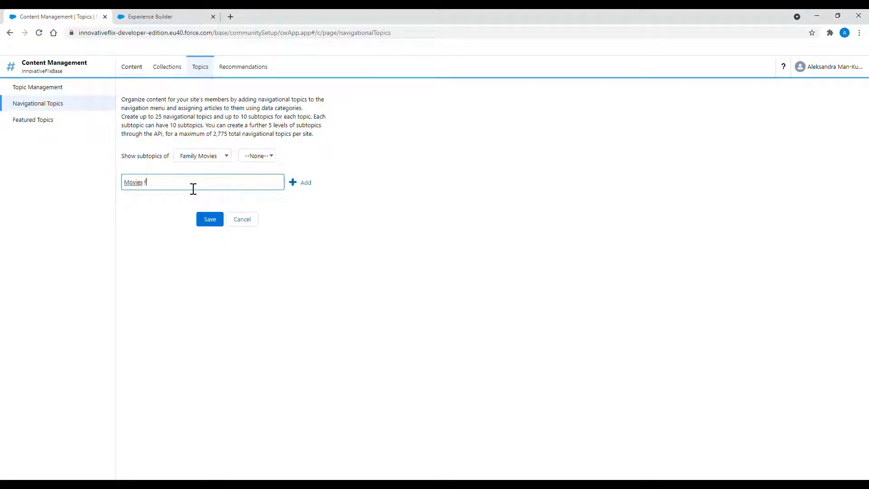
- Add the 'Movies for all' subtopic and upload its cartoon-babies banner image
type("or all")
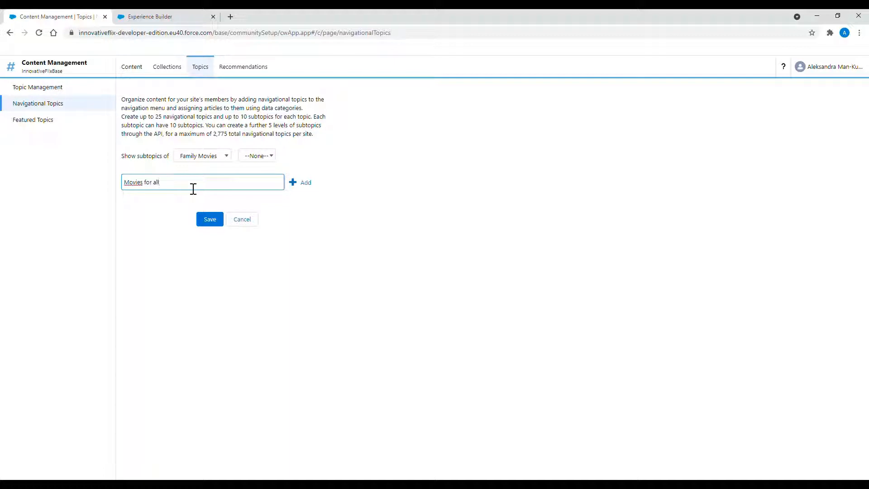
left_click(300, 182)
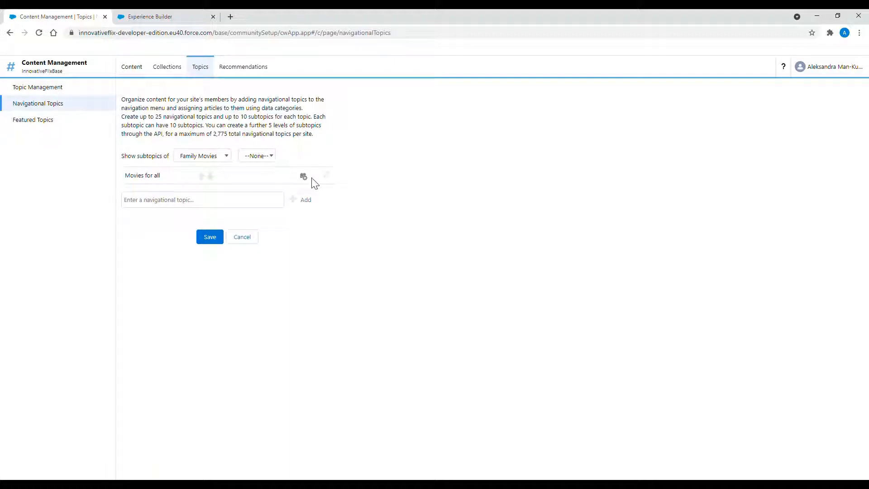
left_click(303, 177)
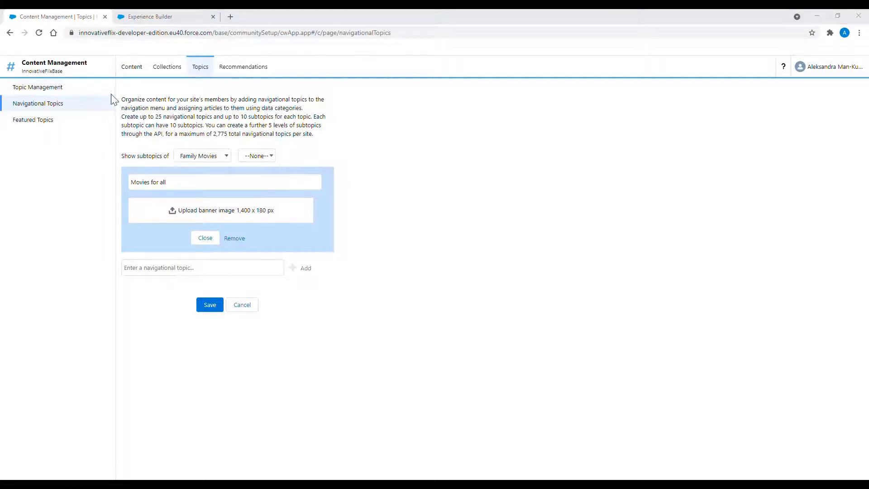
left_click(220, 210)
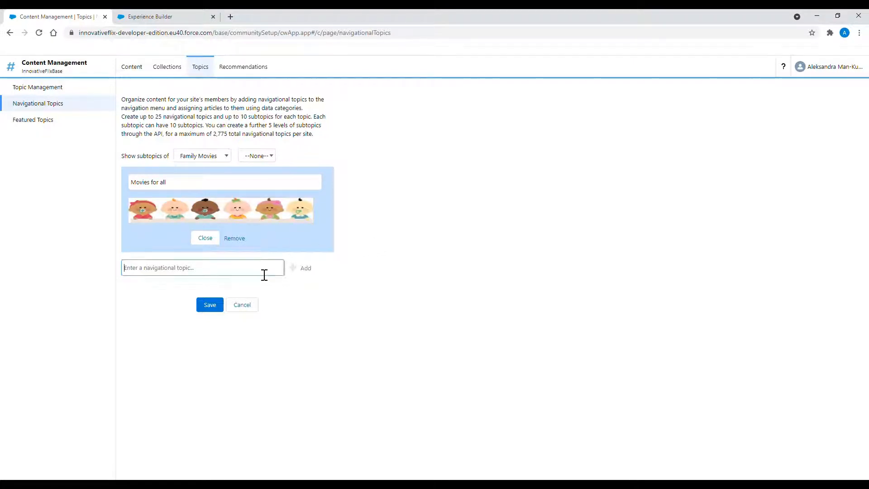
type("Movies 7+")
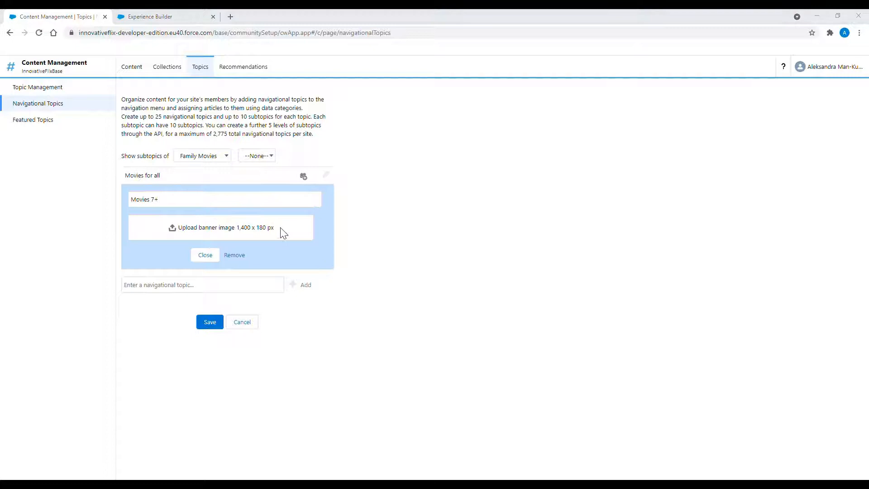
mouse_move(342, 233)
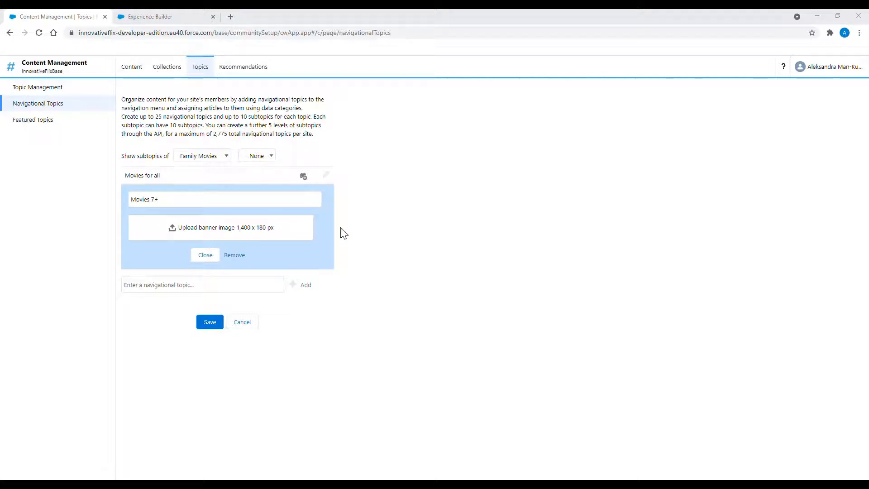
mouse_move(269, 316)
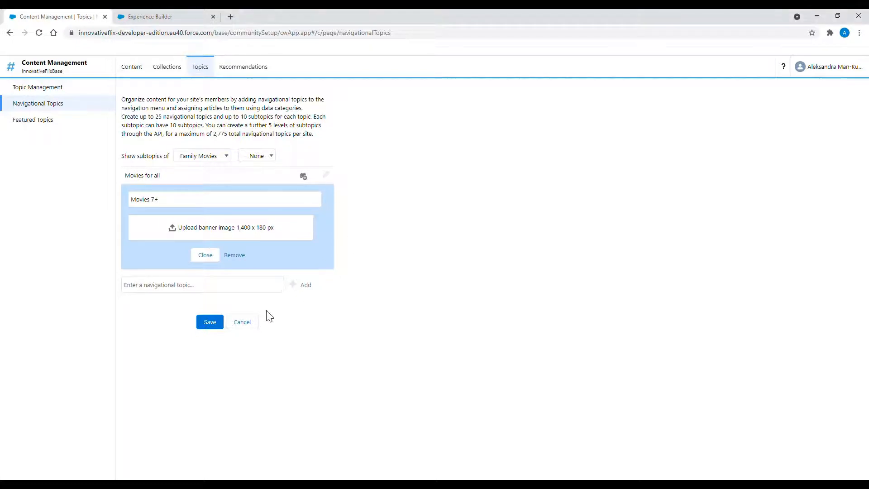
- Attach the children-and-balloons banner to 'Movies 7+' and begin naming 'Educational movies'
left_click(220, 227)
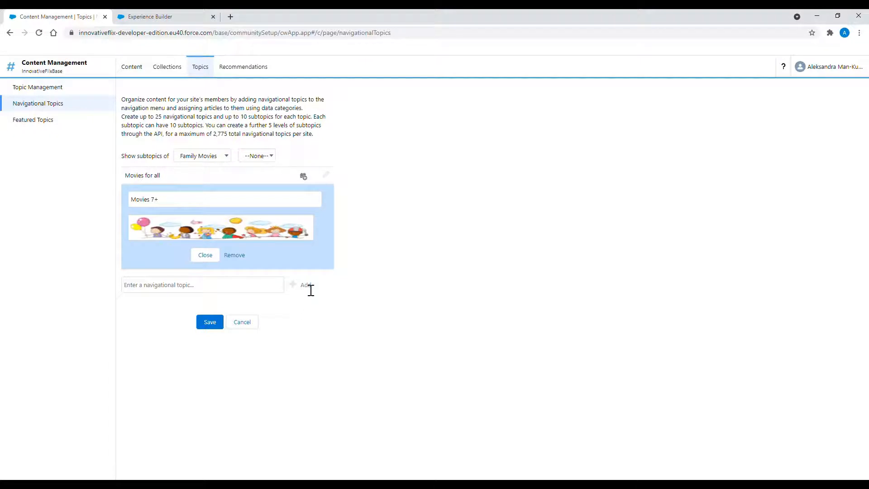
type("Educational movies")
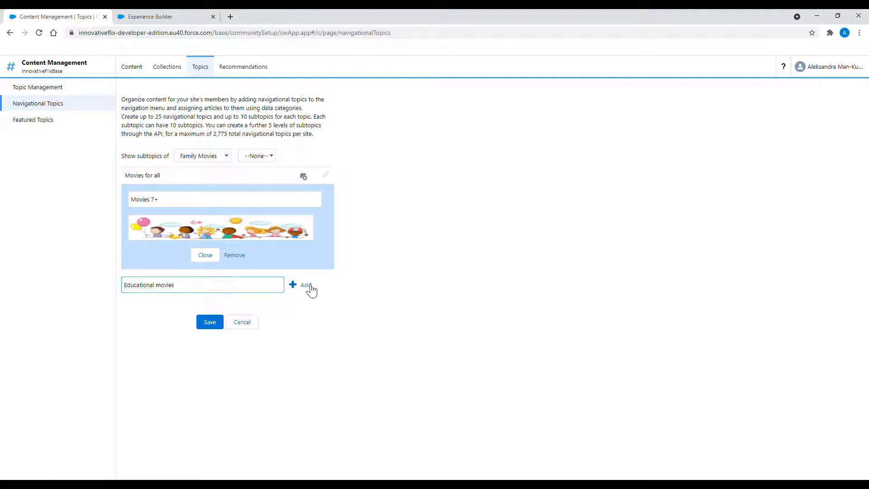
- Add 'Educational movies' as a Family Movies subtopic
left_click(292, 285)
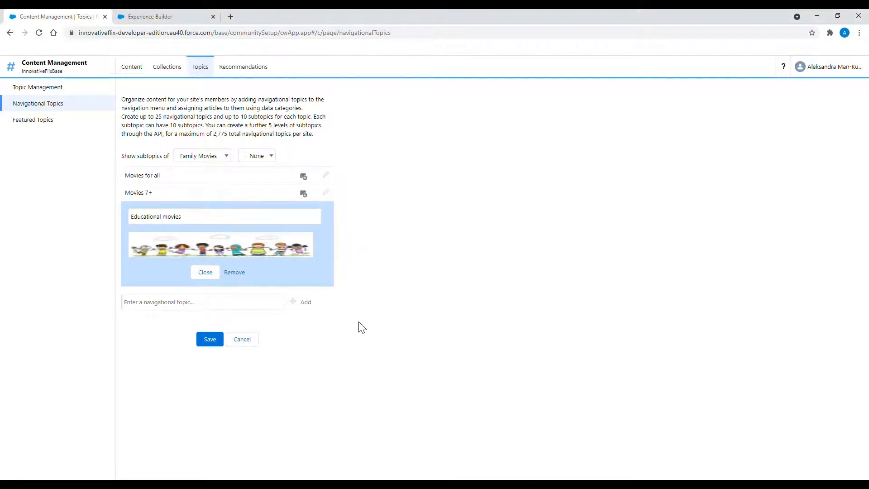
- Add the 'Technical' subtopic and save all four Family Movies subtopics
type("T")
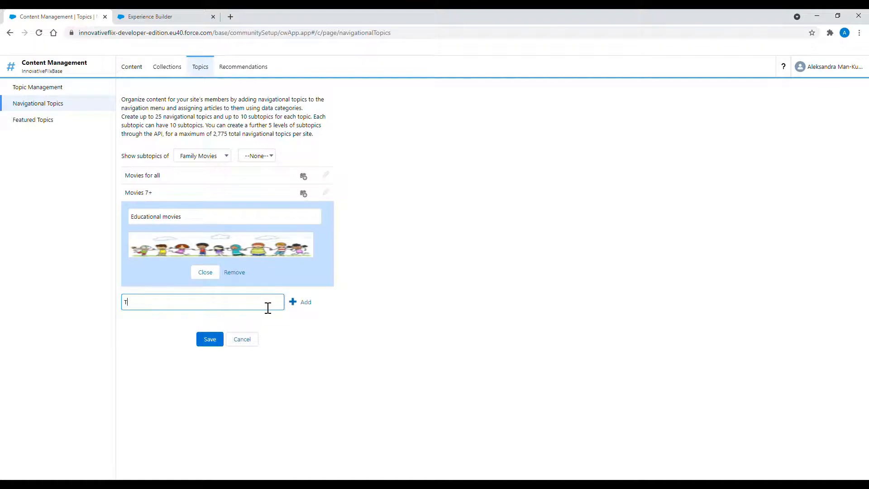
type("echnical")
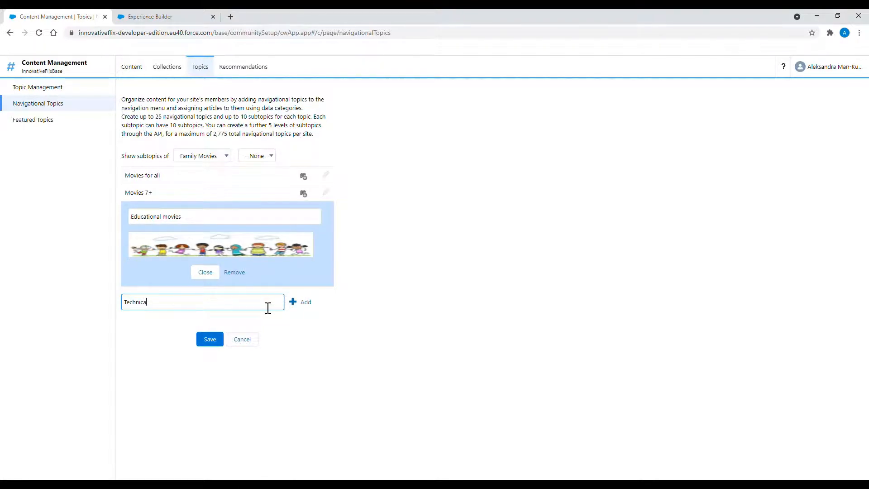
left_click(305, 303)
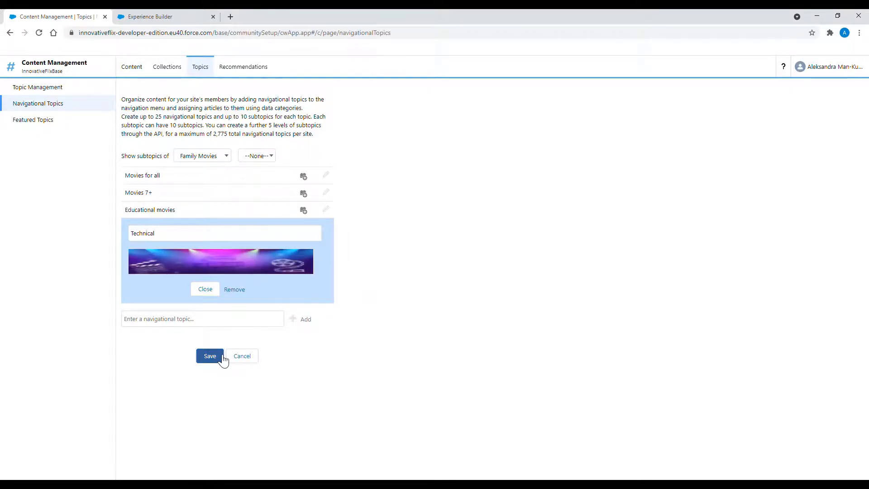
left_click(209, 356)
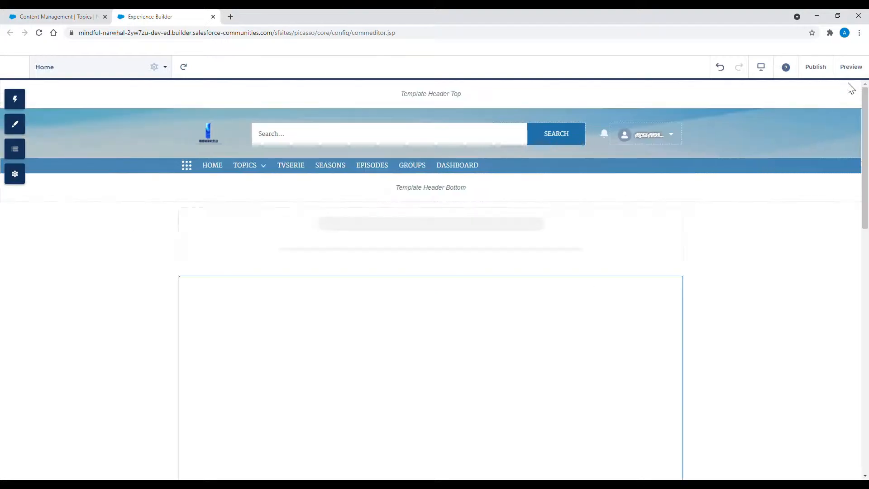
- Preview the site and navigate through Topics to the Family Movies topic page
left_click(849, 66)
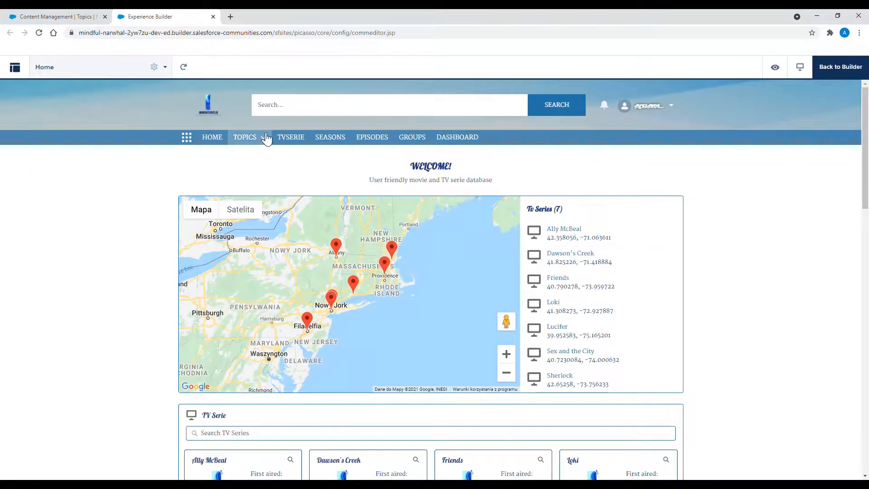
left_click(244, 137)
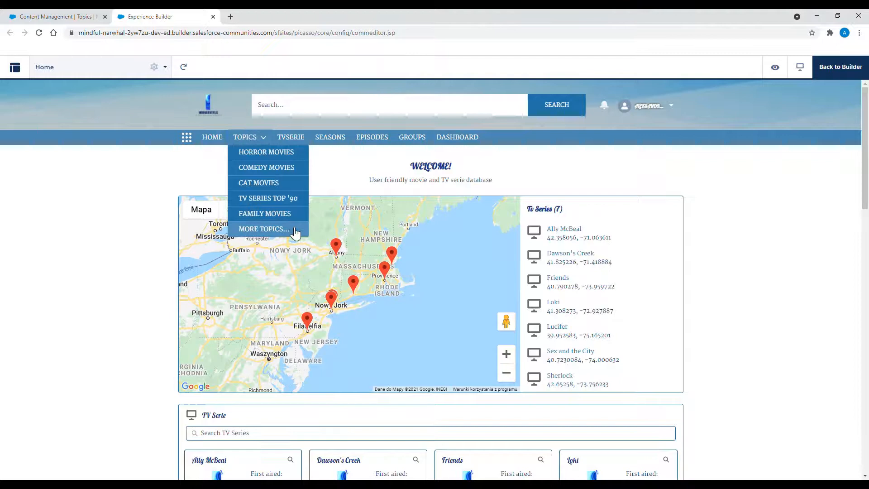
left_click(264, 213)
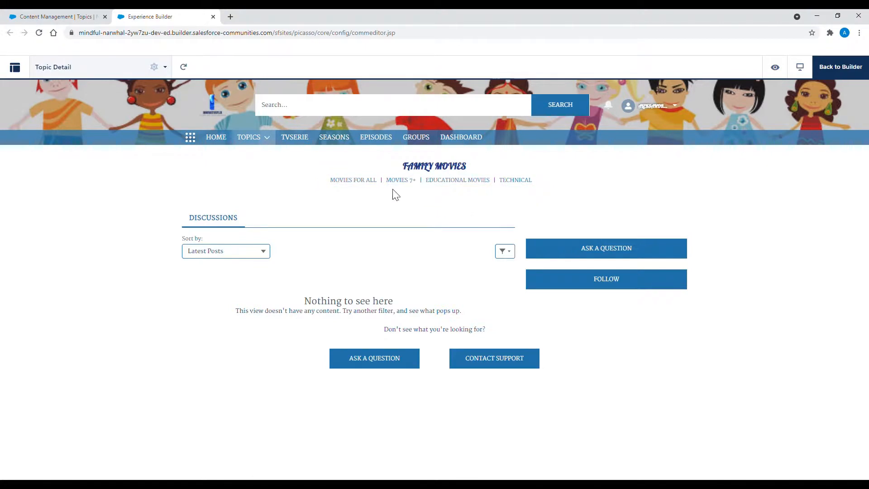
- View the 'Movies for all' page with its banner, then the full Topics catalog
left_click(353, 179)
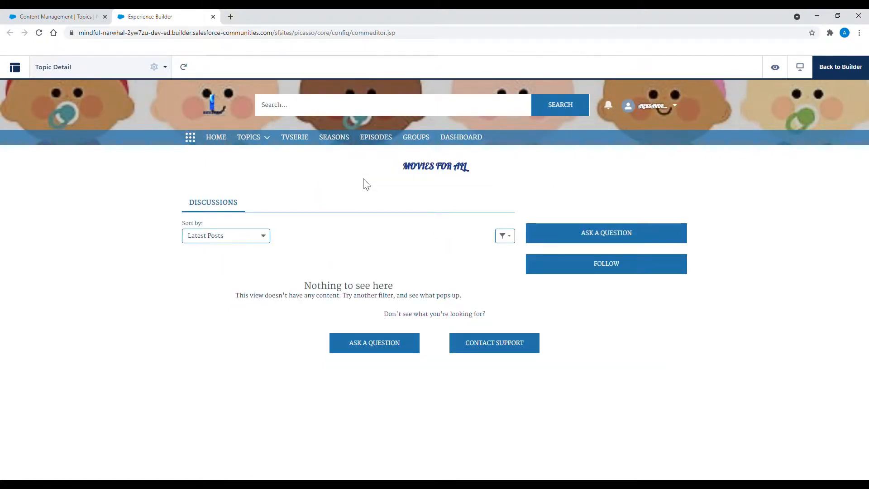
mouse_move(284, 233)
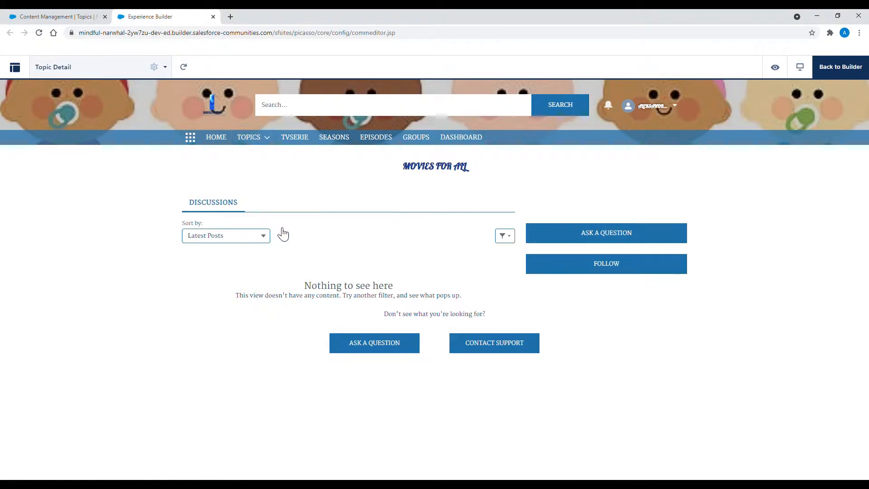
left_click(248, 137)
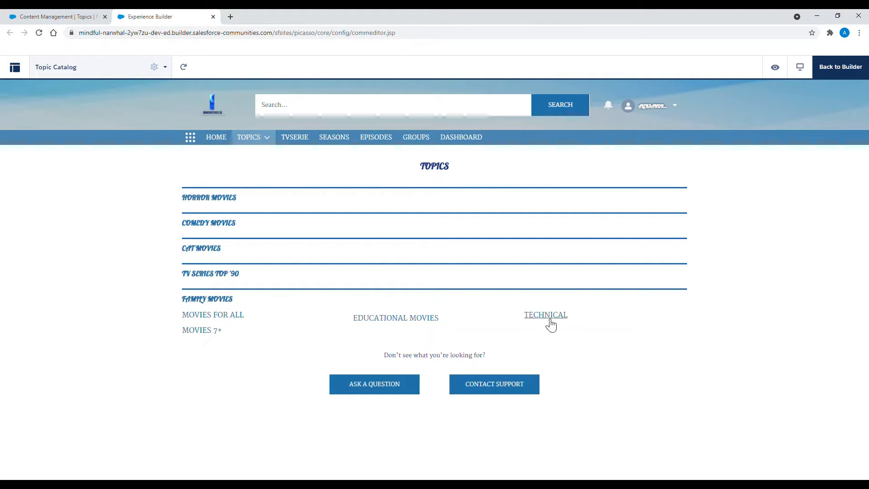
left_click(395, 318)
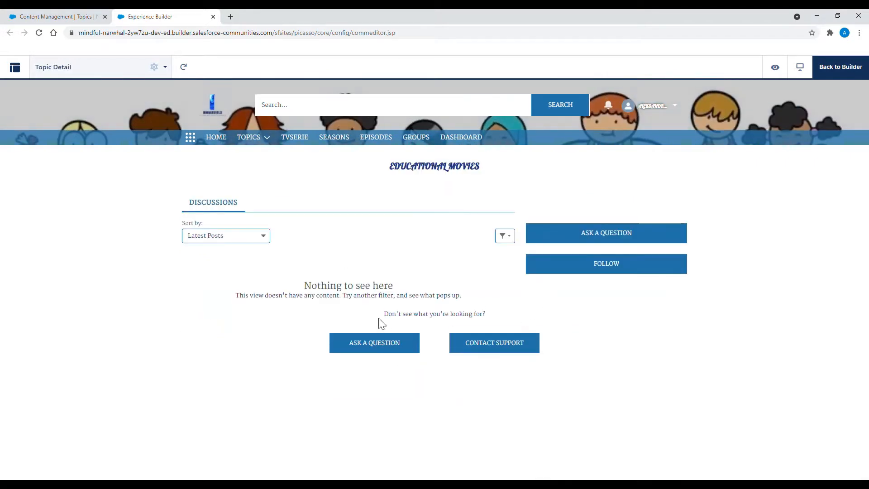
mouse_move(261, 153)
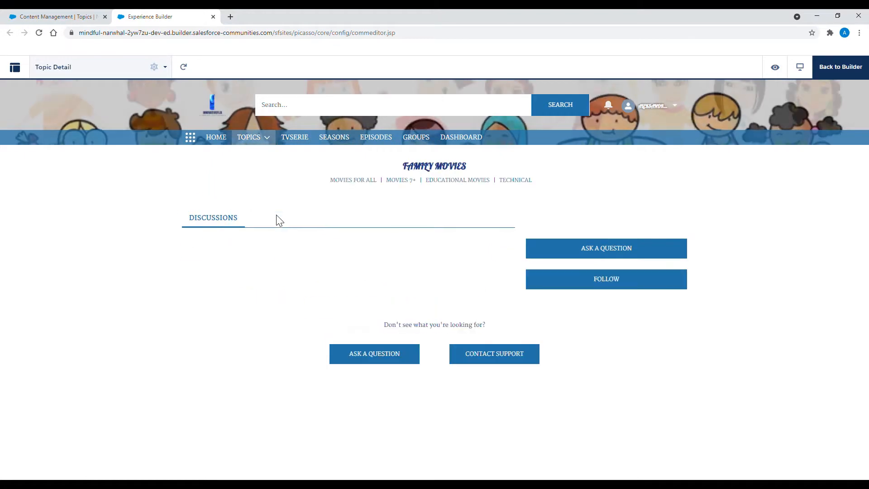
left_click(400, 180)
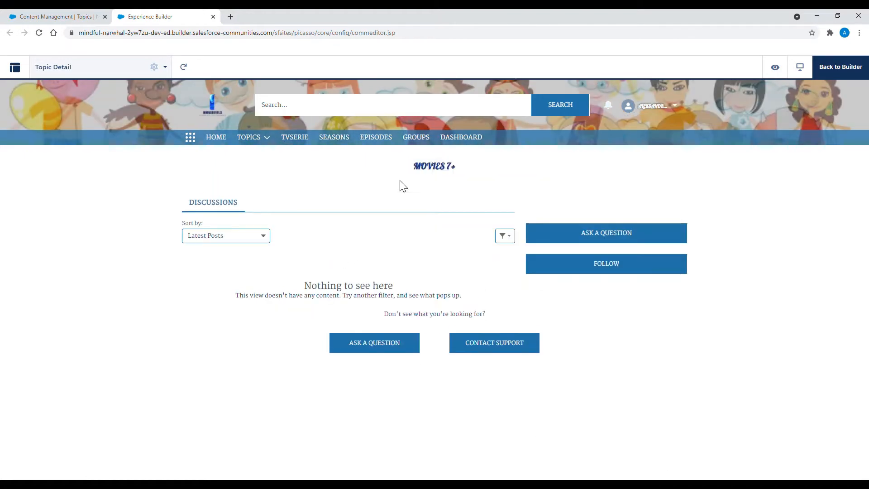
left_click(248, 137)
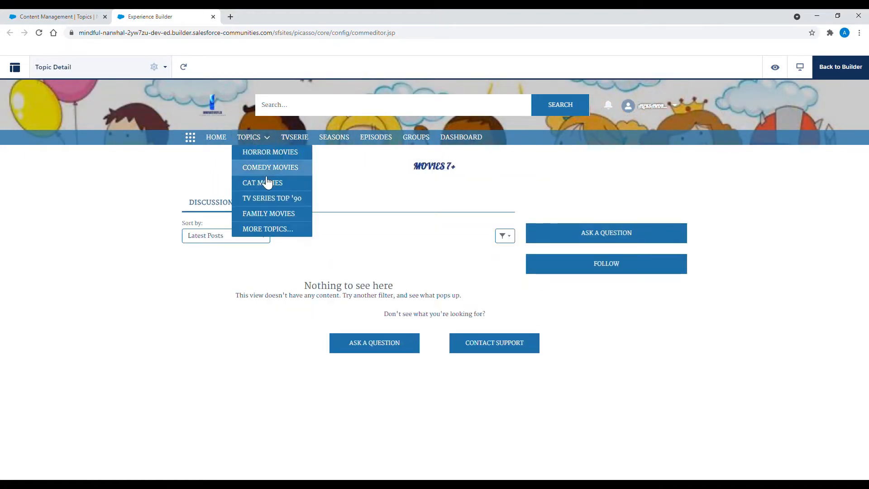
left_click(267, 229)
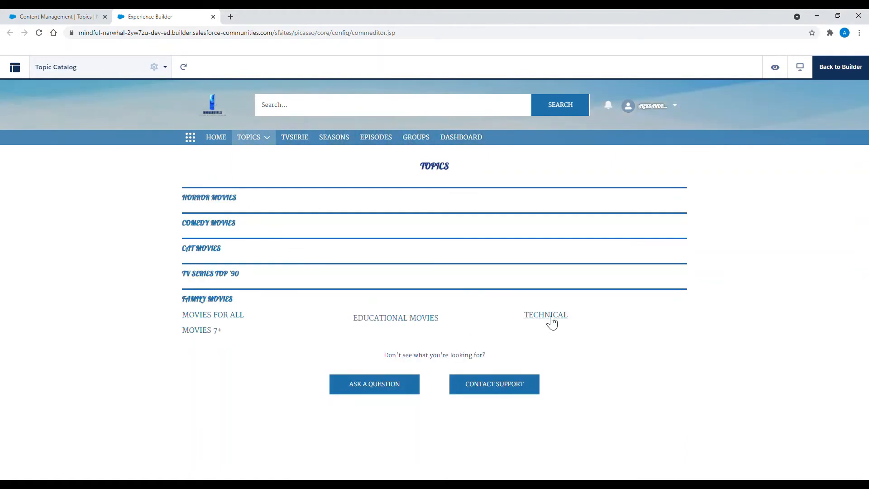